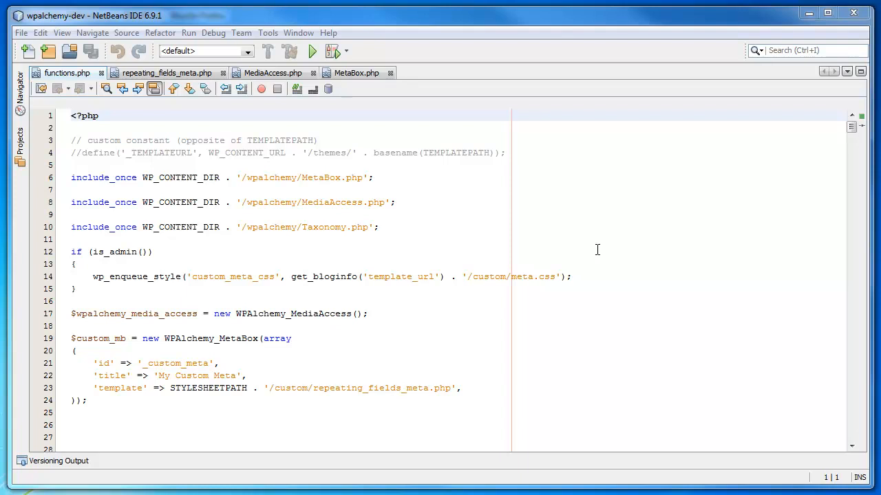
mouse_move(515, 292)
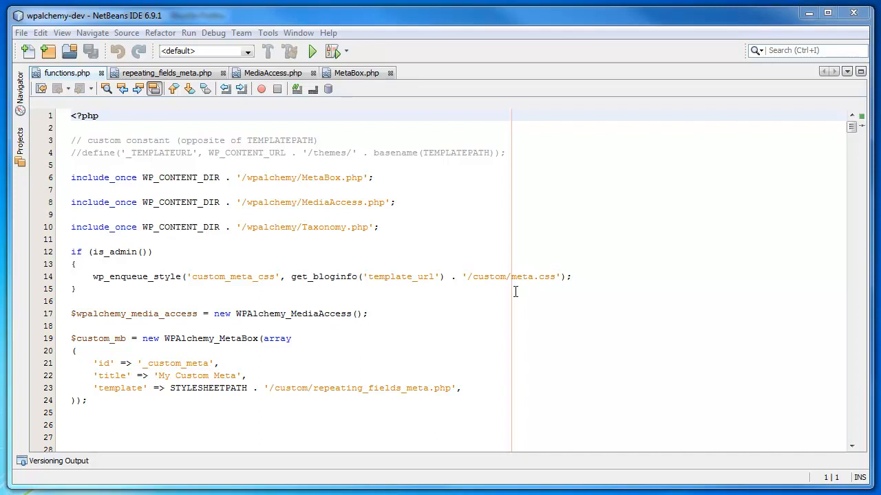
mouse_move(369, 327)
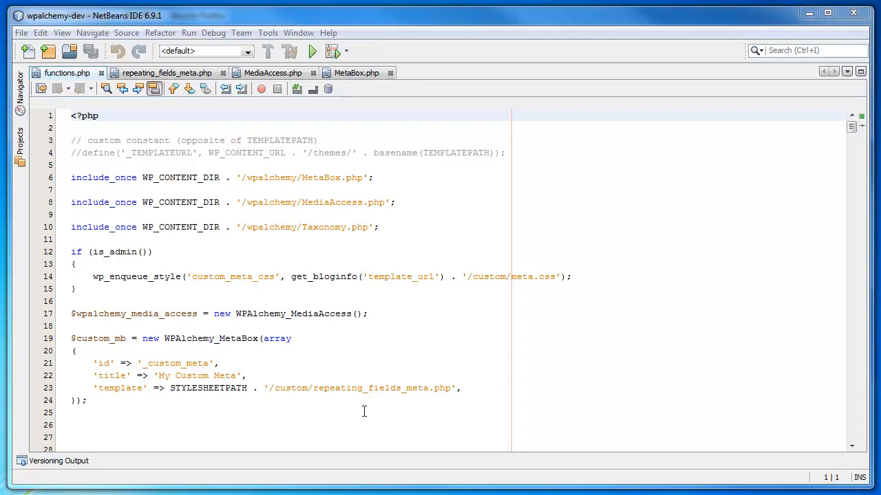
mouse_move(299, 383)
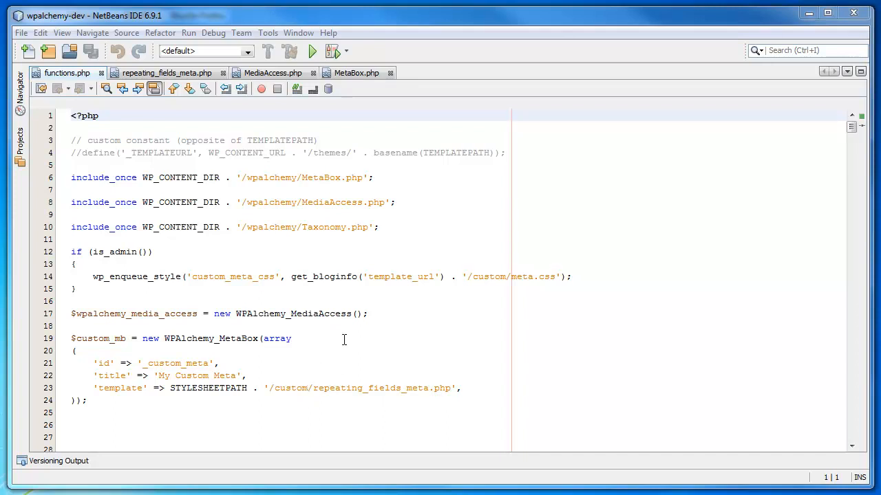
After reviewing the functions.php meta box setup, bring up the WPAlchemy MetaBox.php library file
click(355, 73)
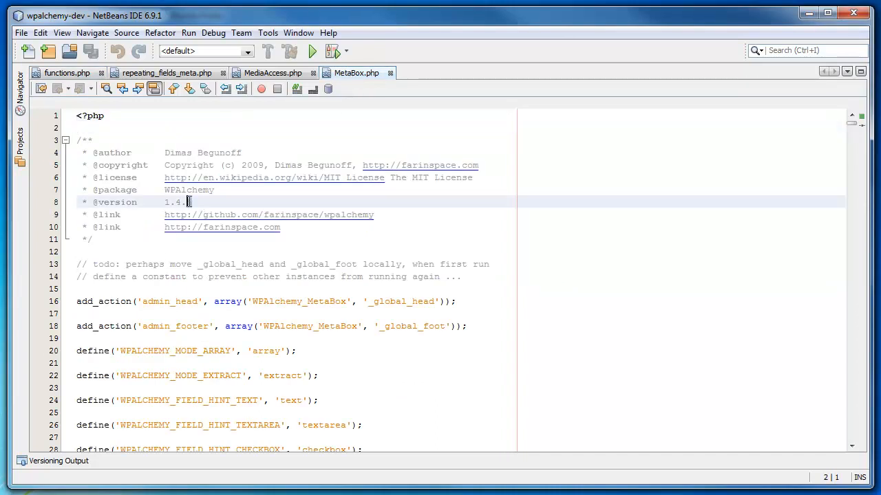
Confirm WPAlchemy version 1.4.5, then highlight repeating_fields_meta.php as the template in functions.php
double_click(177, 201)
text(5)
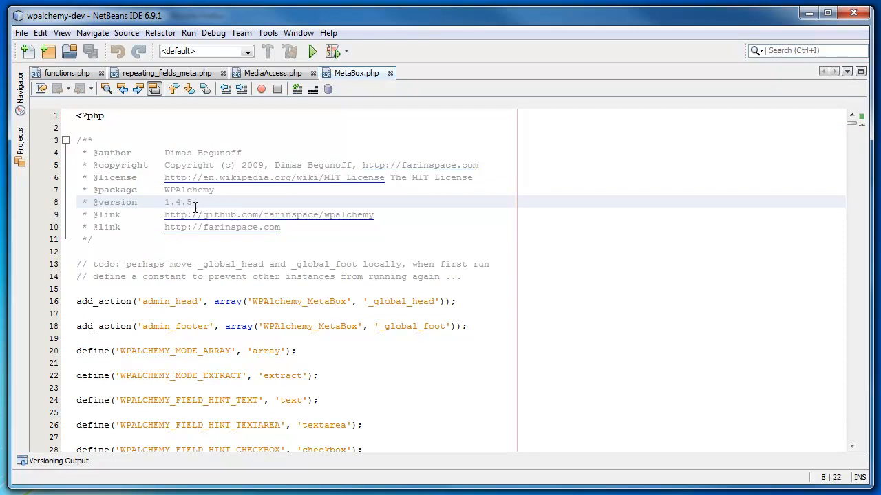
click(62, 73)
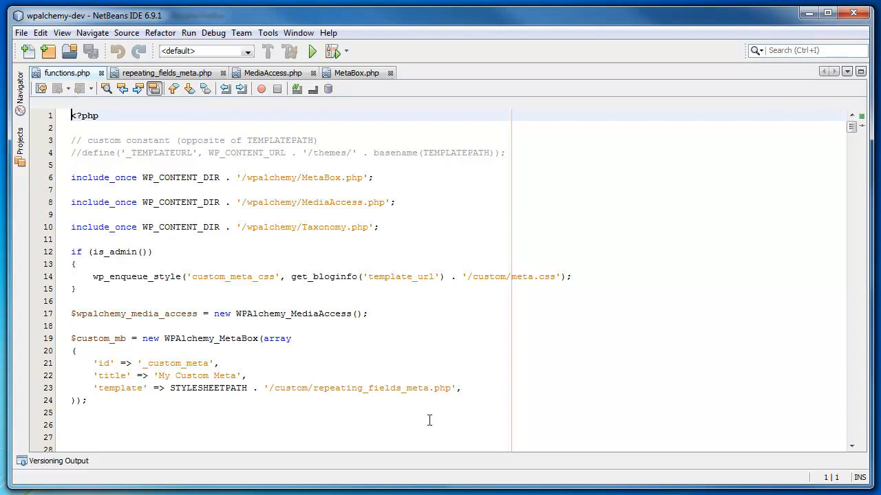
mouse_move(344, 396)
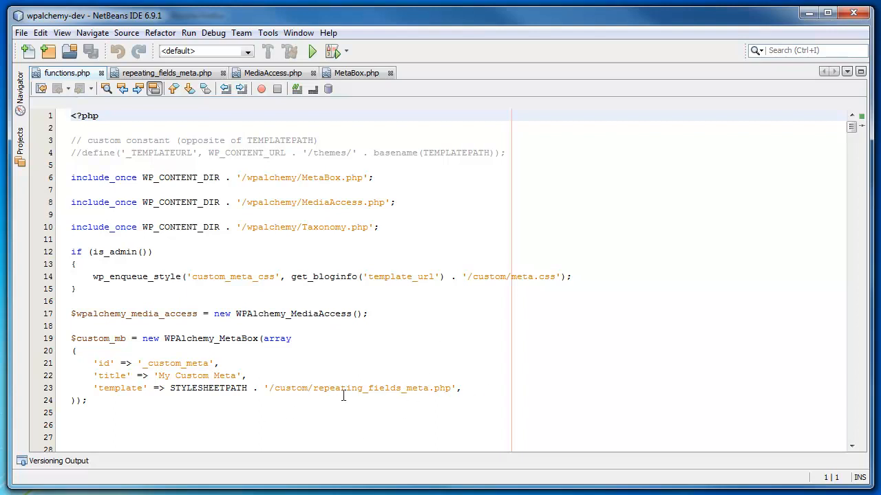
double_click(381, 389)
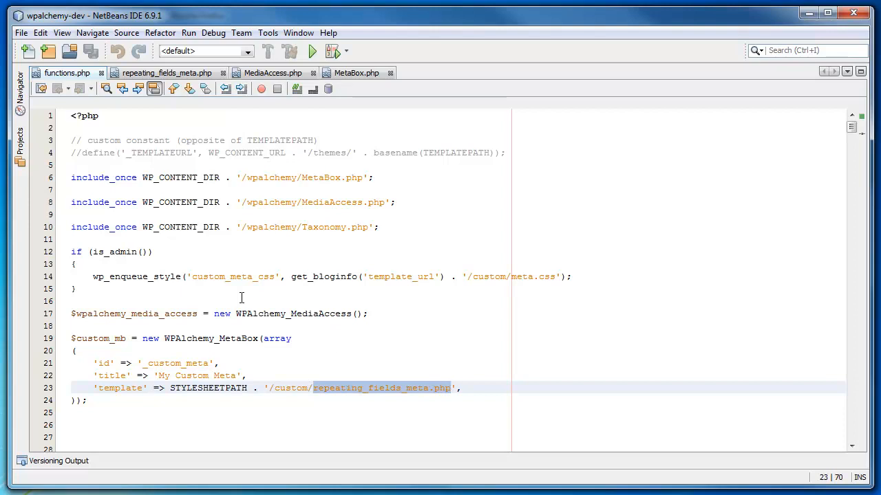
Open repeating_fields_meta.php and point out have_fields_and_multi, the_group_open and the getField image call
click(167, 73)
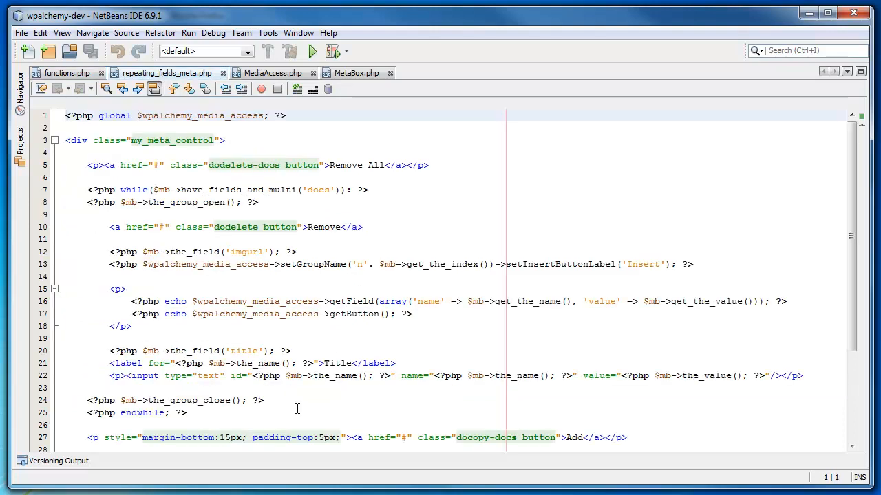
click(238, 350)
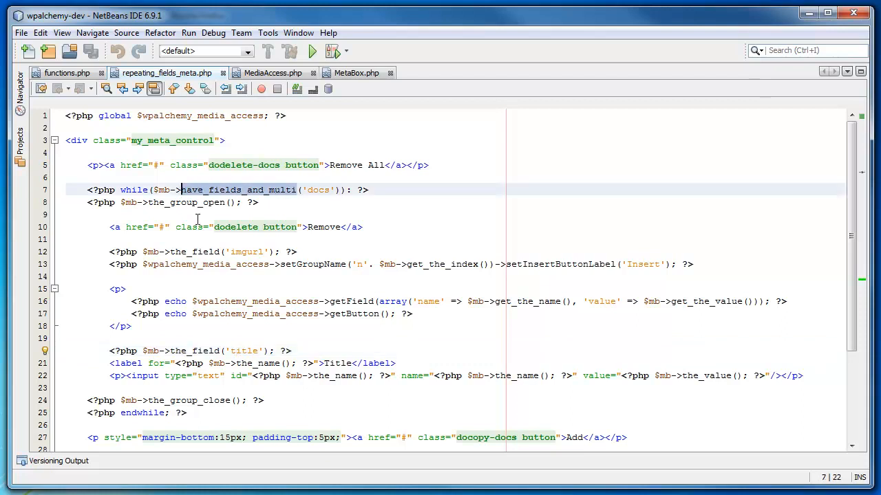
click(175, 203)
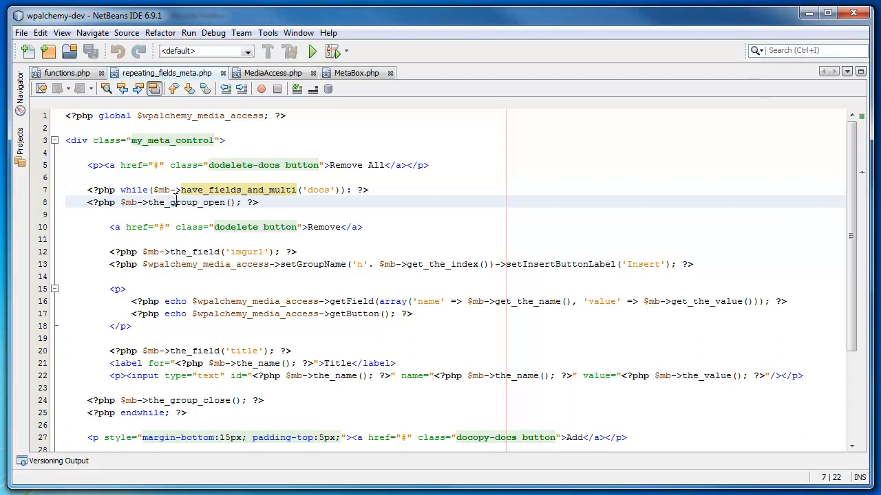
click(185, 202)
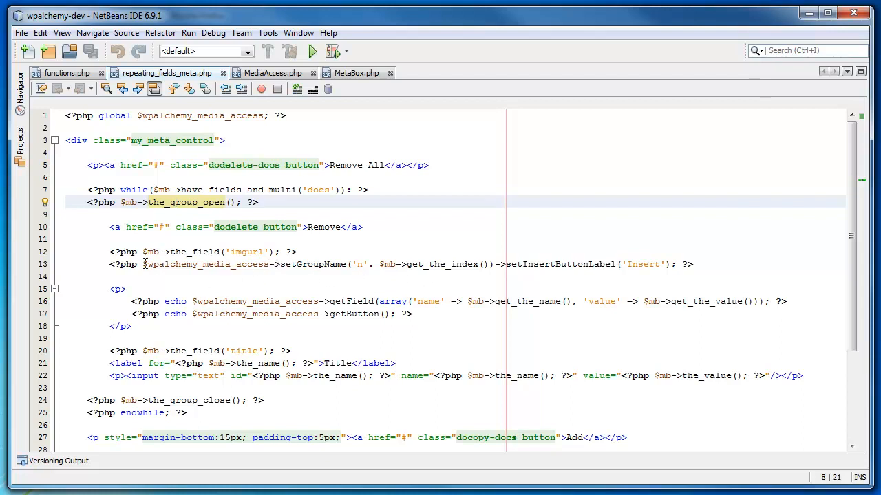
click(275, 264)
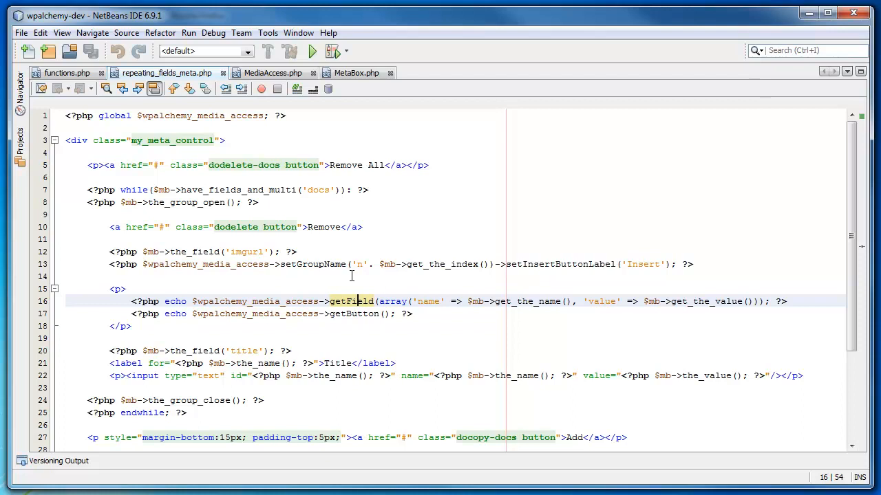
mouse_move(293, 283)
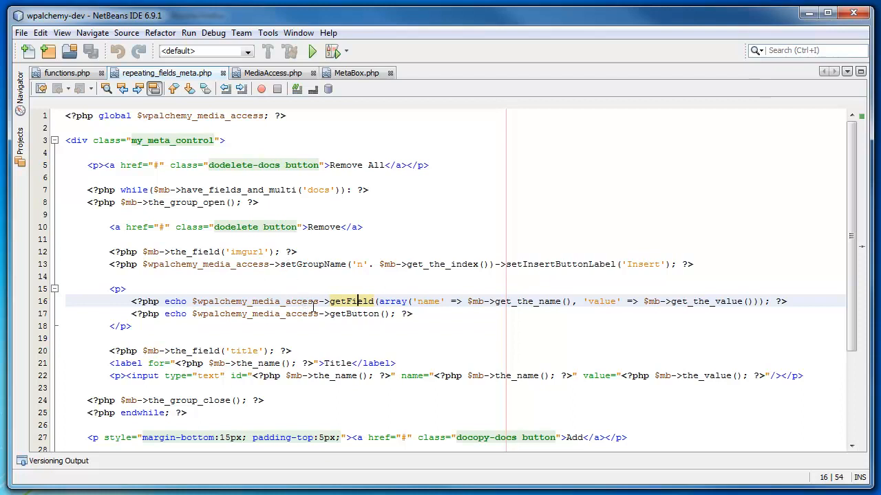
mouse_move(297, 288)
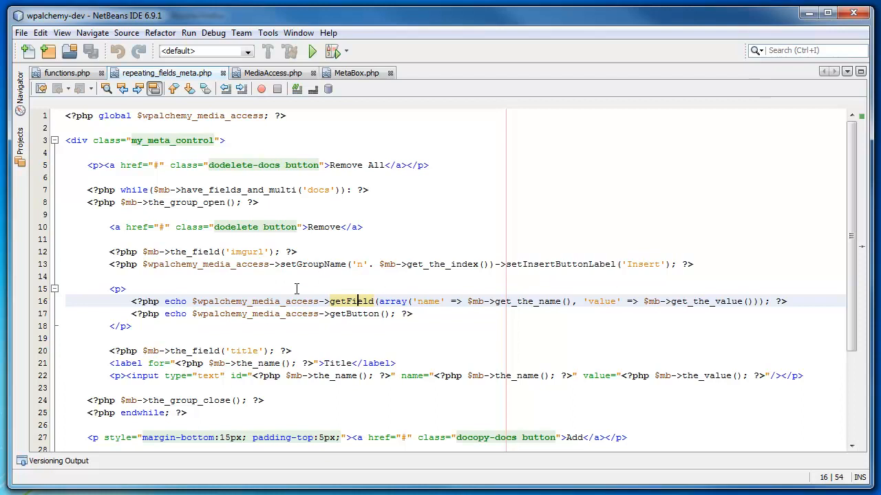
mouse_move(413, 272)
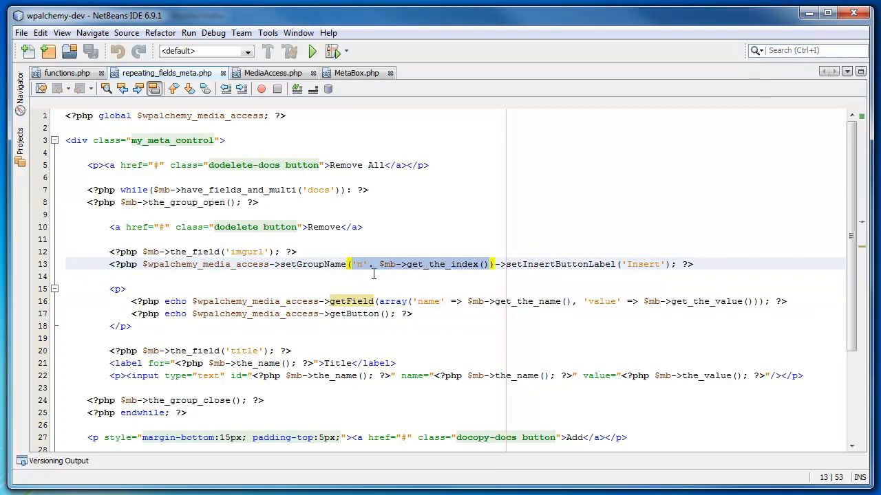
Prefix the setGroupName string with 'img-' so groups become 'img-n' plus index, then save
click(355, 264)
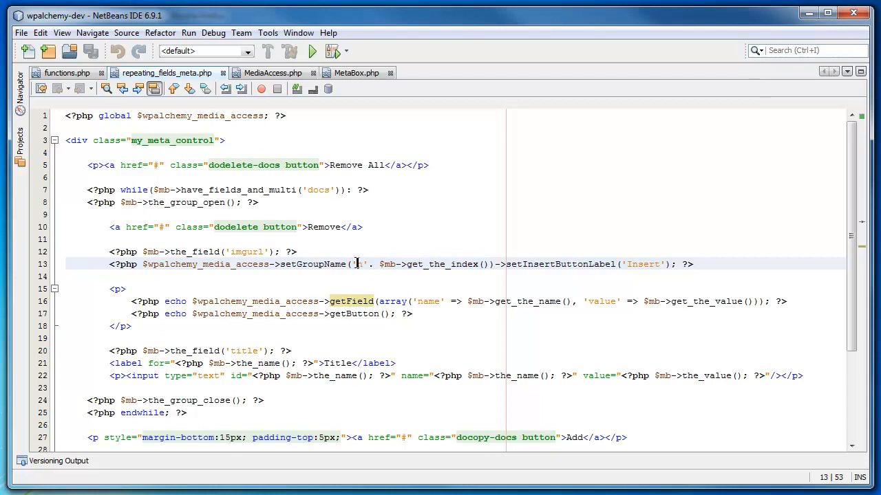
text(n)
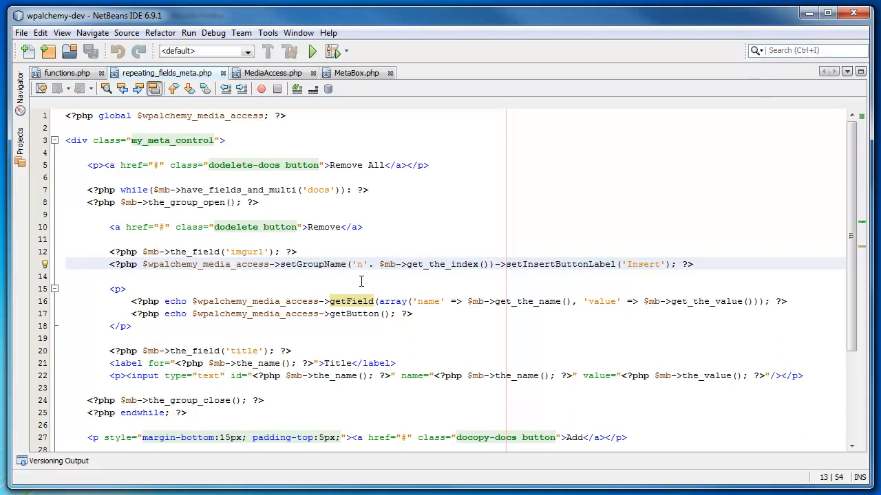
text(img-)
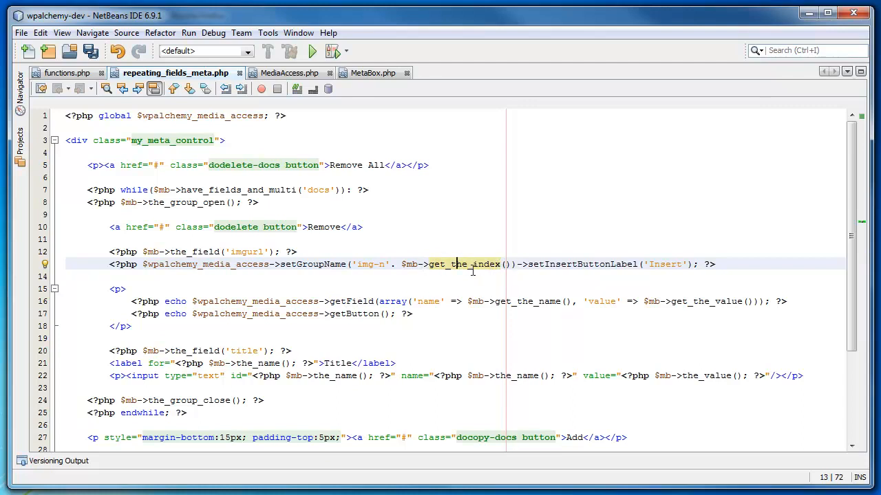
click(391, 264)
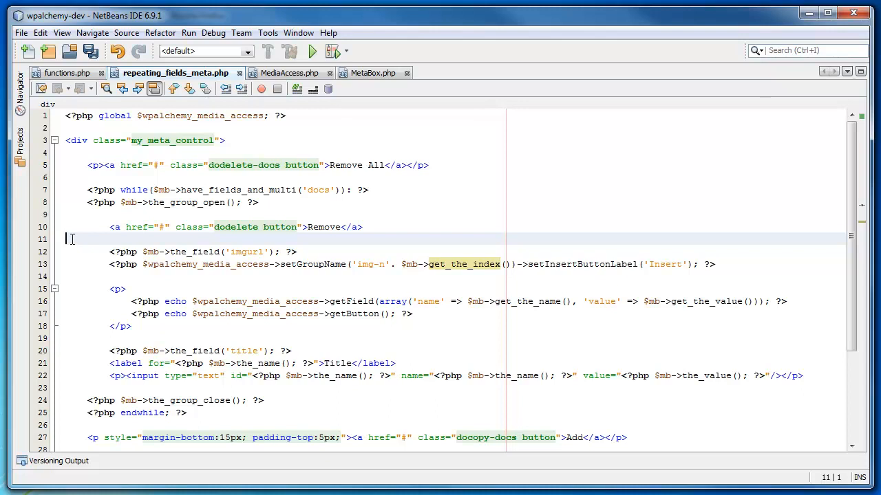
click(394, 264)
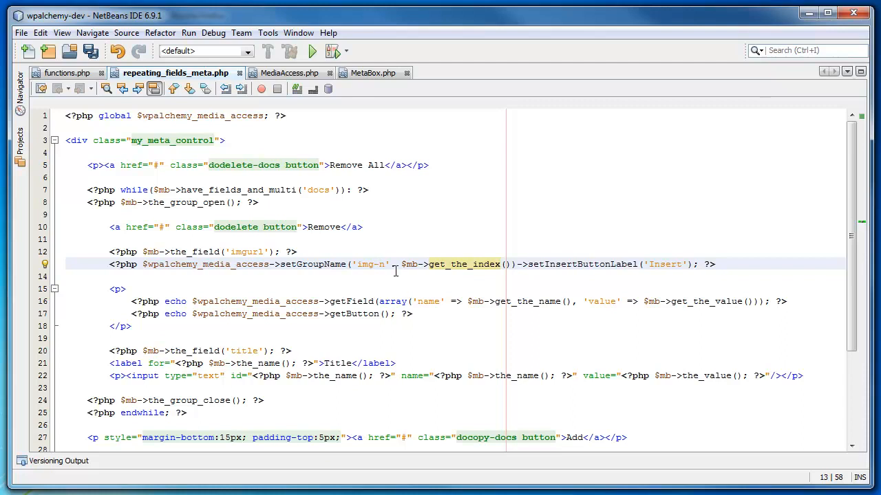
key(ctrl+s)
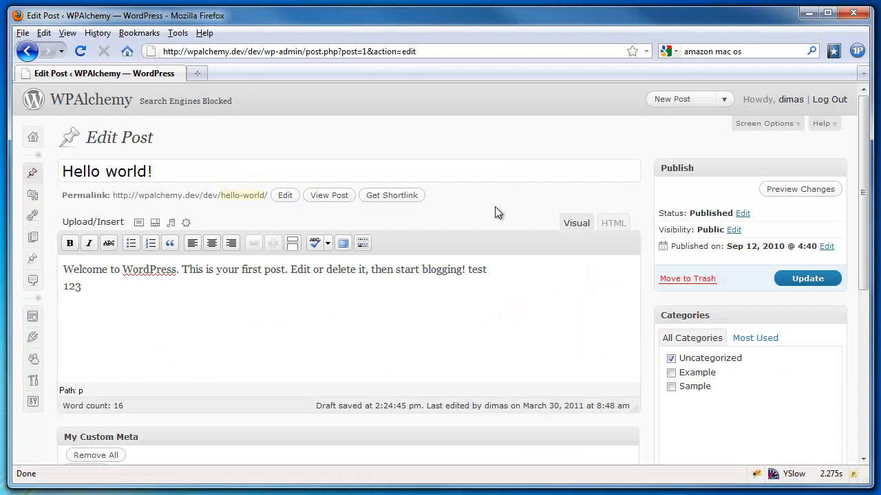
Insert pic4 into the first custom image field and add another repeating image group
scroll(down, 3)
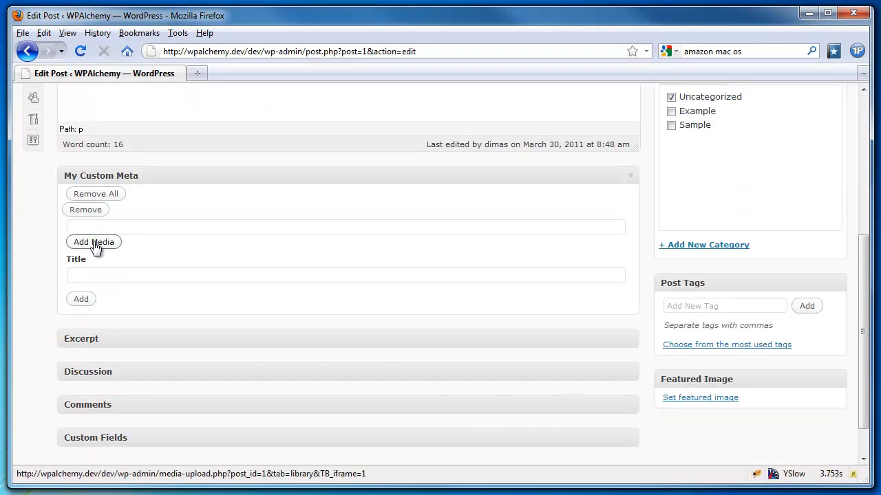
click(93, 243)
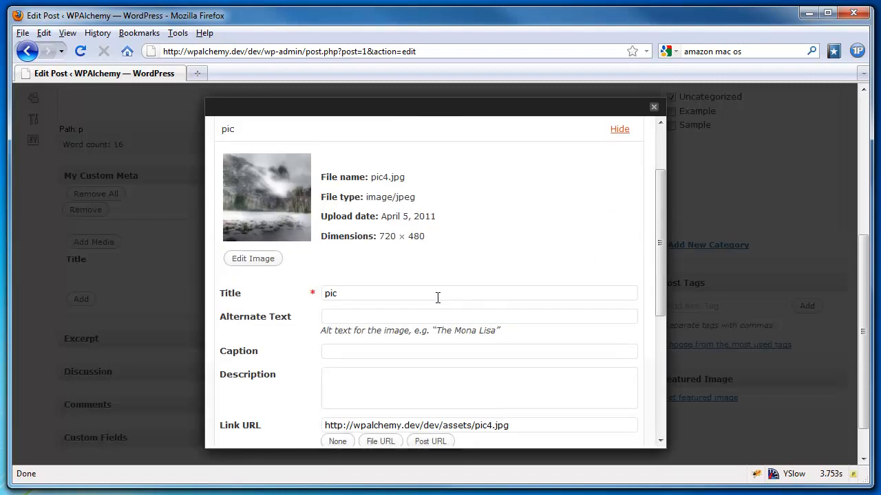
click(653, 107)
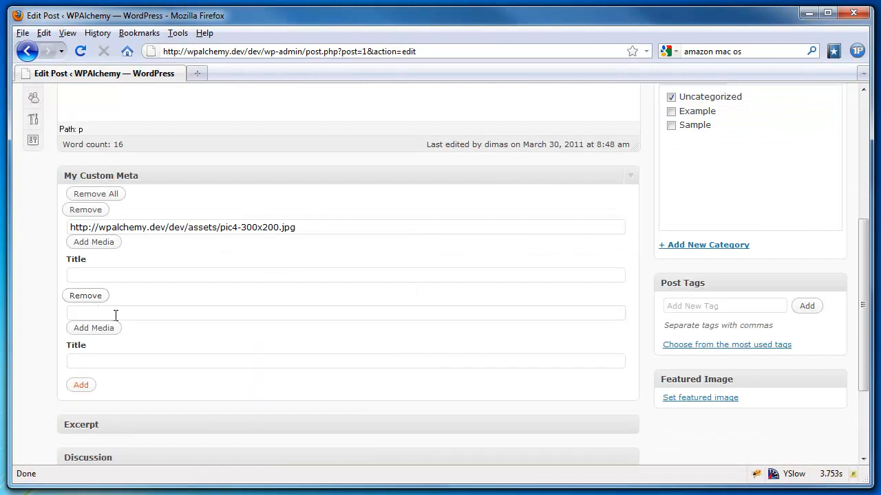
mouse_move(158, 328)
text(http://wpalchemy.dev/dev/assets/pic3-300x200.jpg)
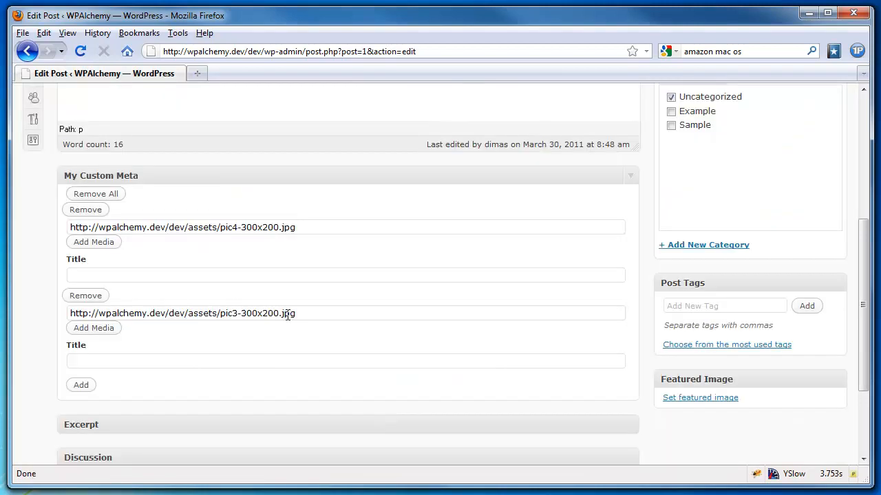
click(81, 385)
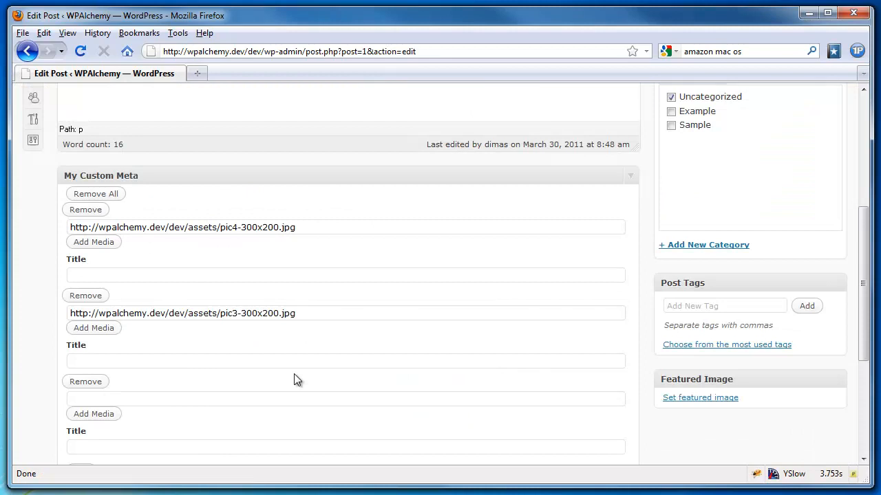
scroll(down, 3)
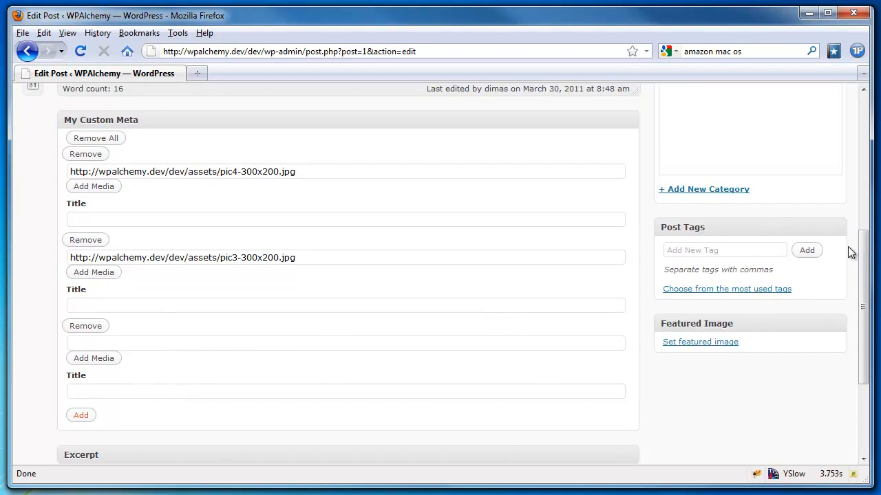
mouse_move(807, 412)
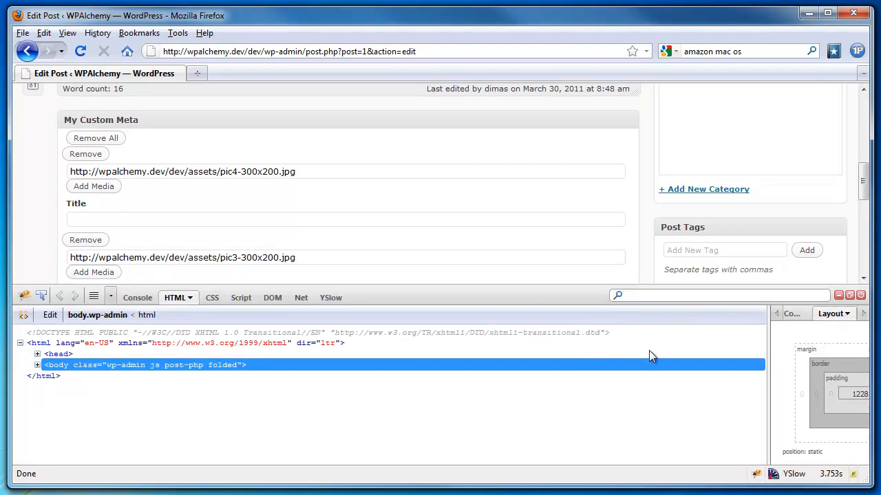
mouse_move(51, 384)
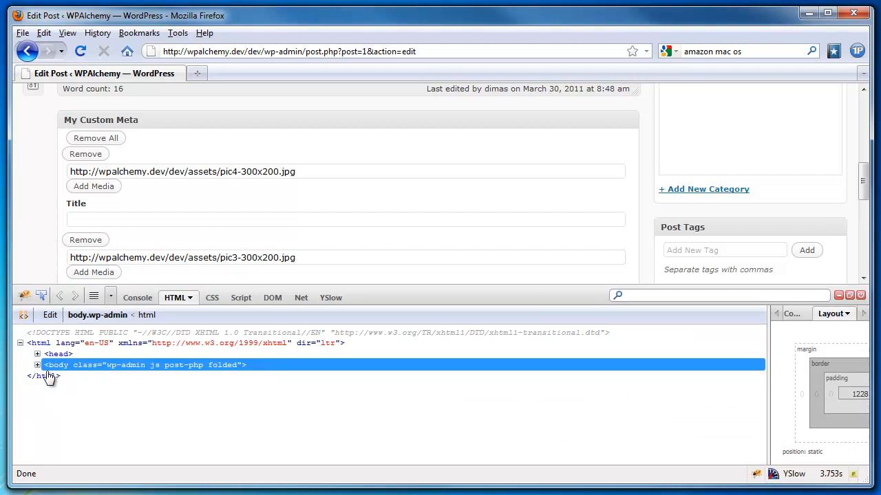
click(37, 364)
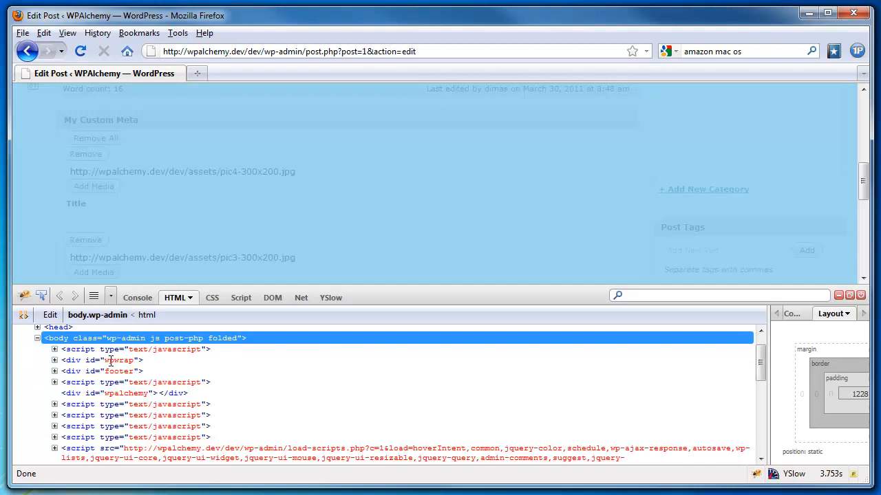
scroll(down, 3)
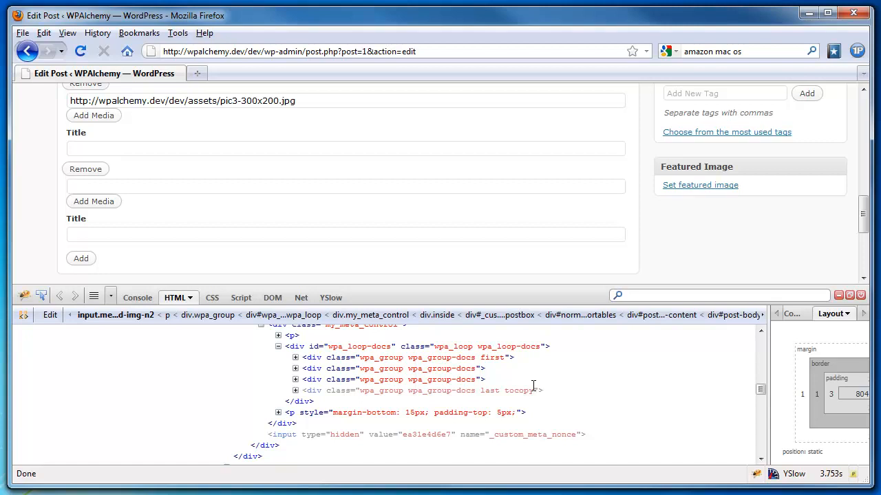
mouse_move(509, 390)
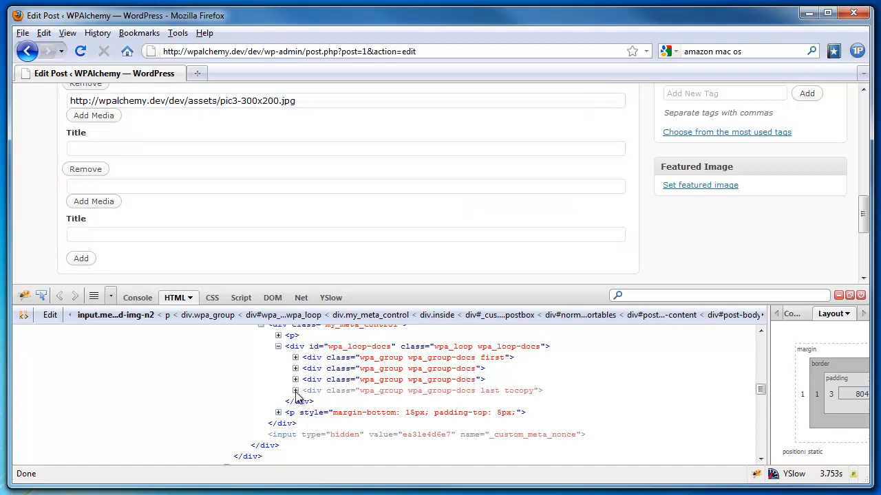
click(295, 390)
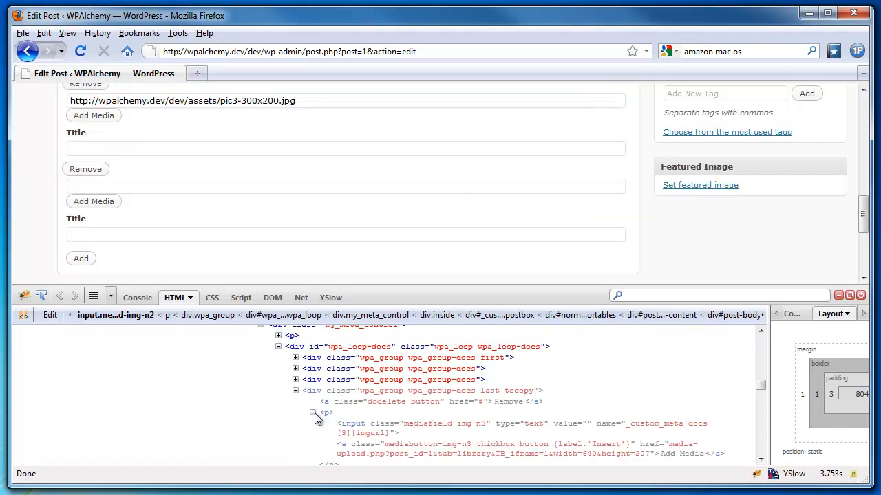
double_click(444, 424)
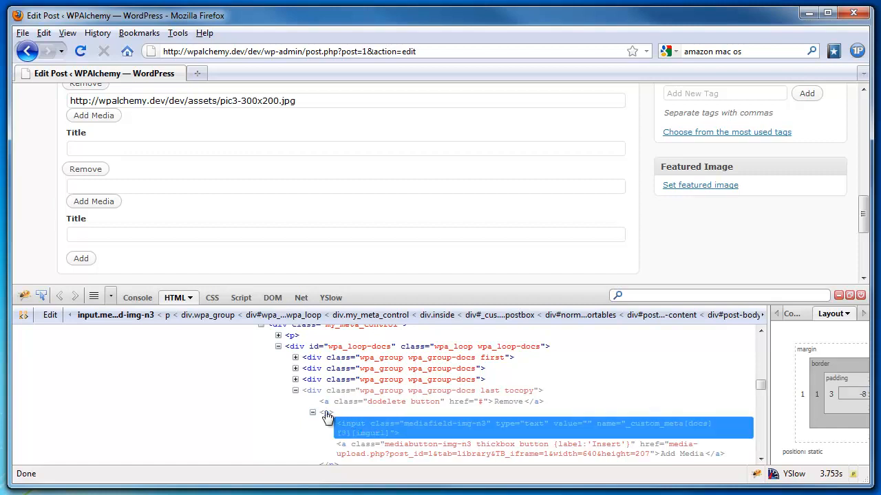
click(331, 412)
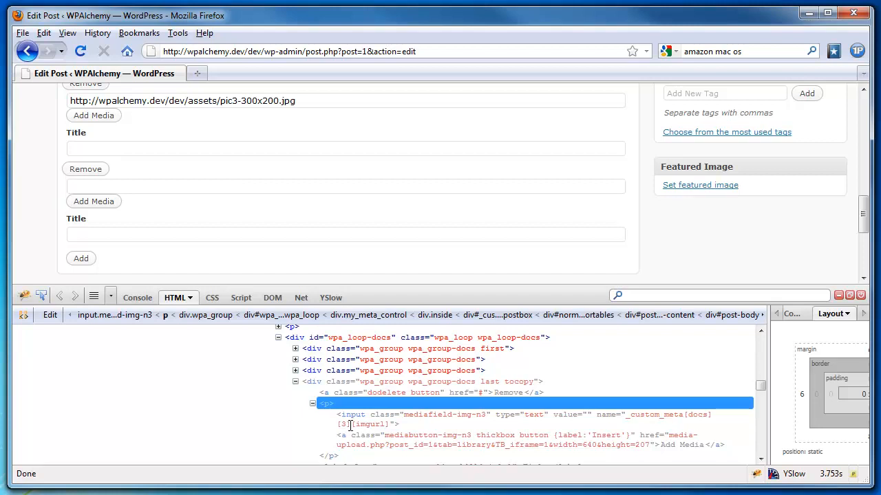
mouse_move(498, 433)
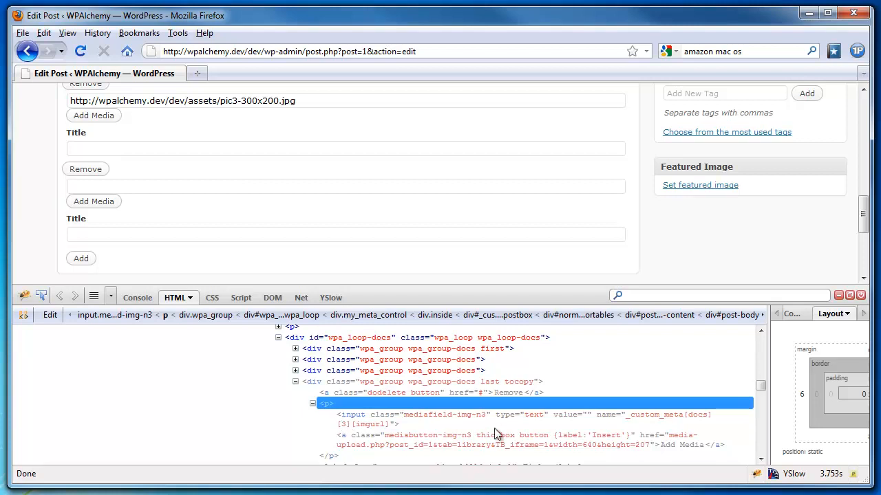
mouse_move(503, 426)
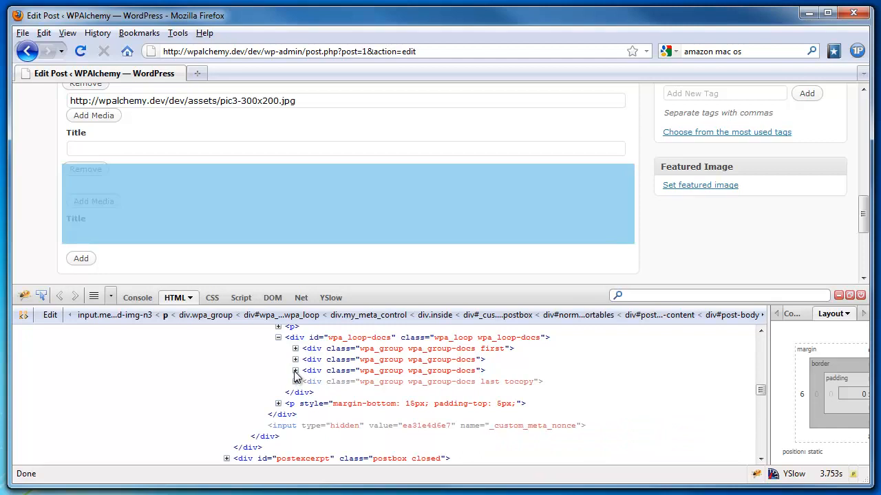
click(295, 371)
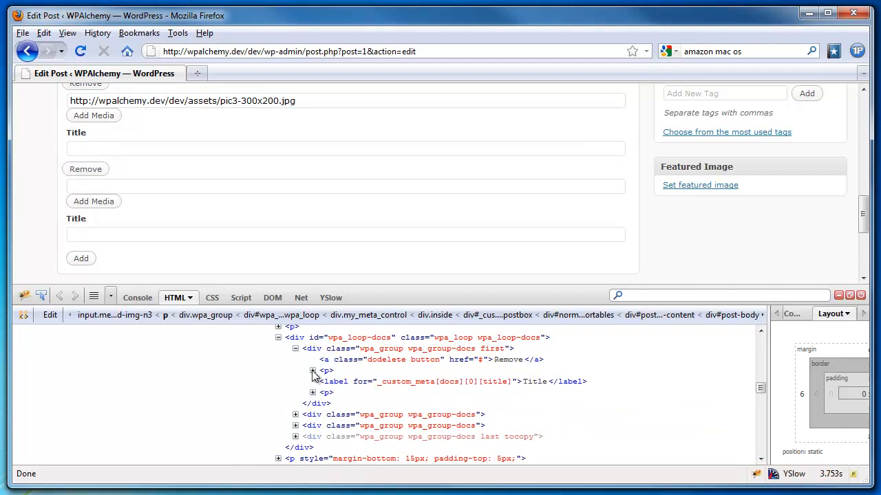
click(311, 371)
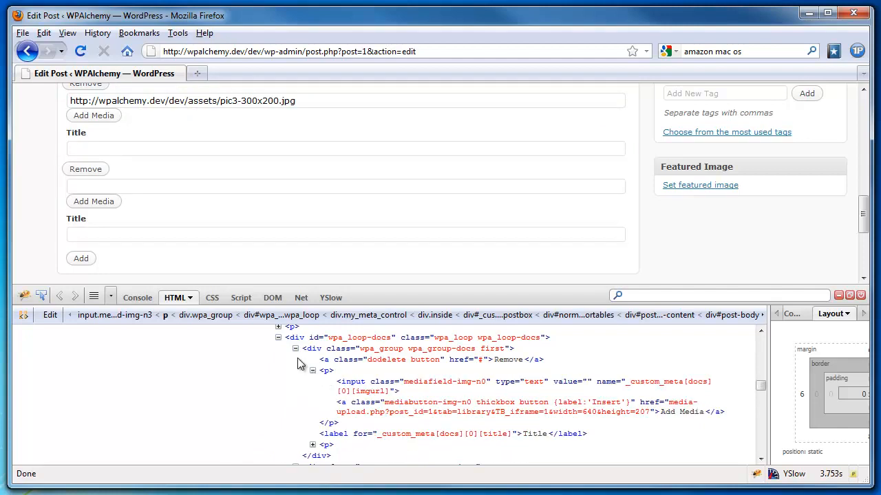
click(295, 348)
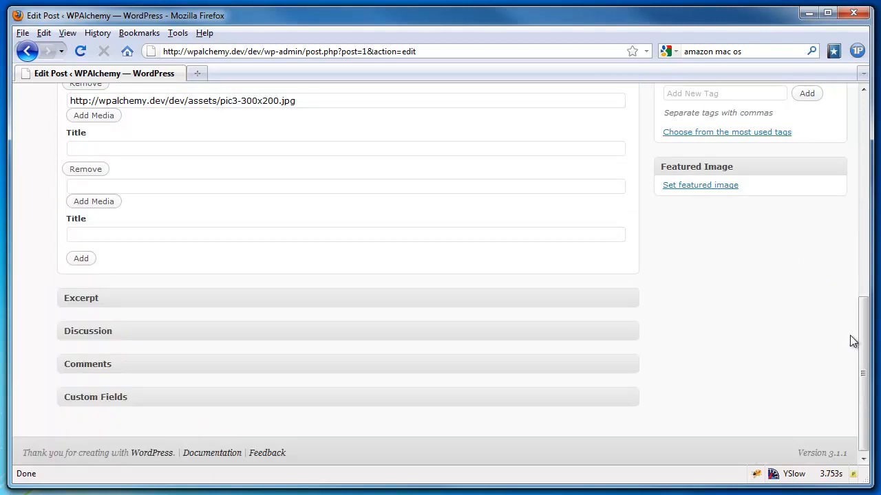
scroll(up, 3)
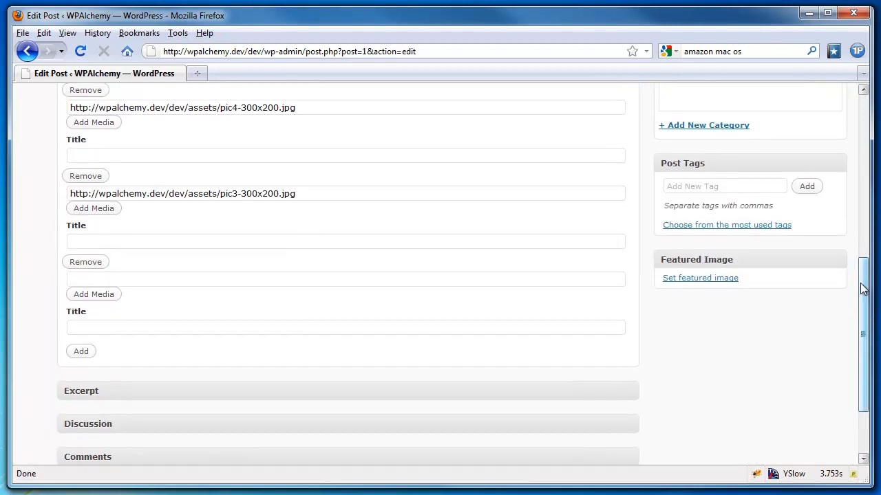